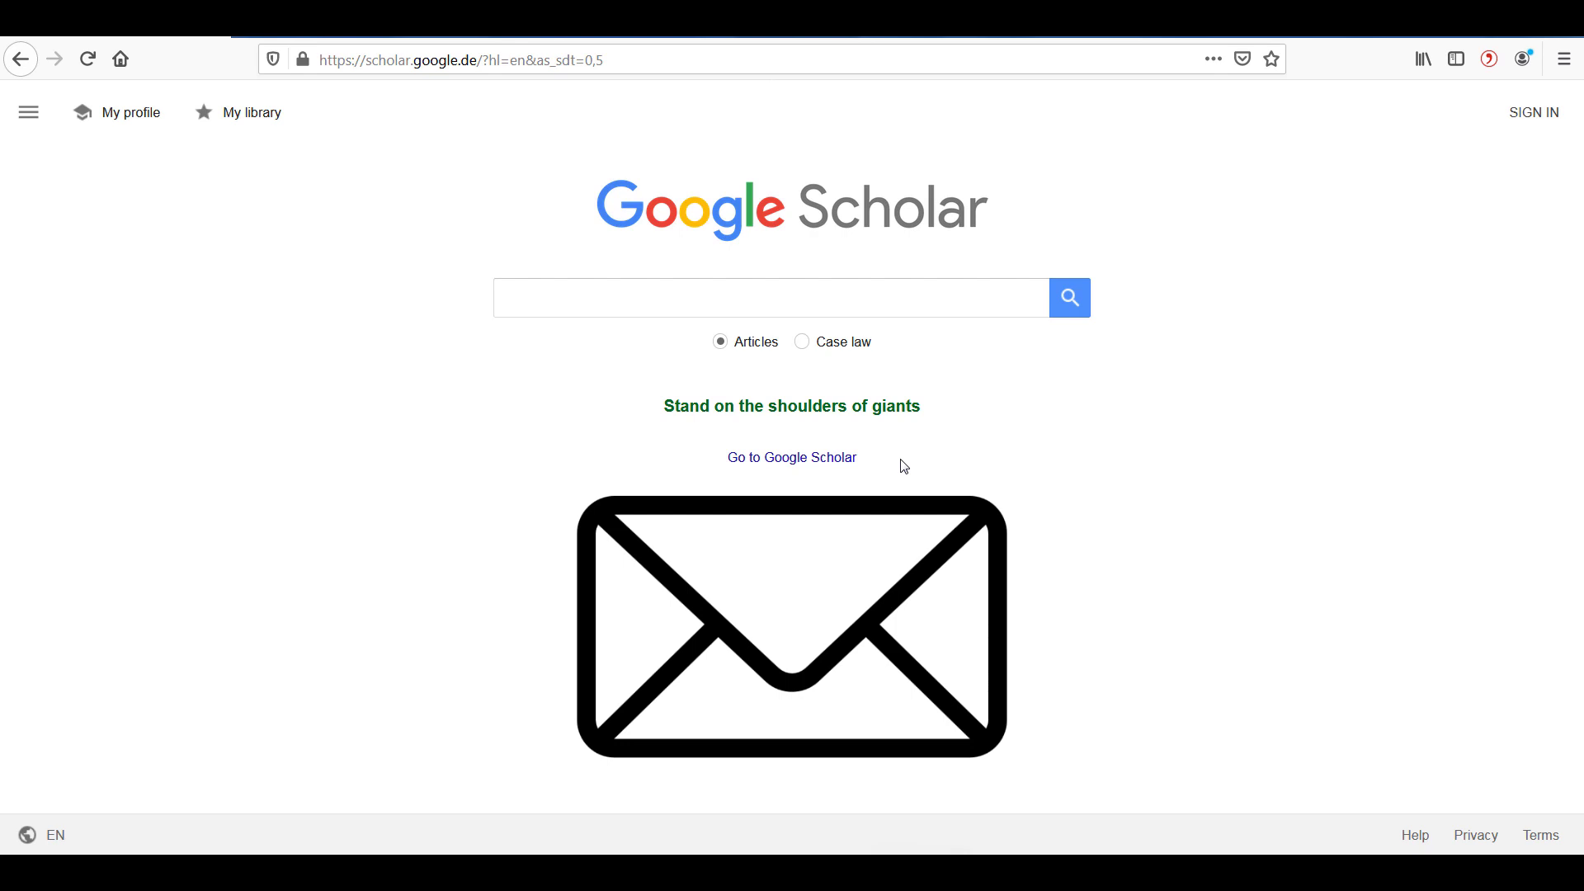
Step: Search Scholar for "Organizational ecology and institutional change in global governance", returning the single 2016 Abbott, Green and Keohane result
{"action": "left_click", "coordinate": [739, 297]}
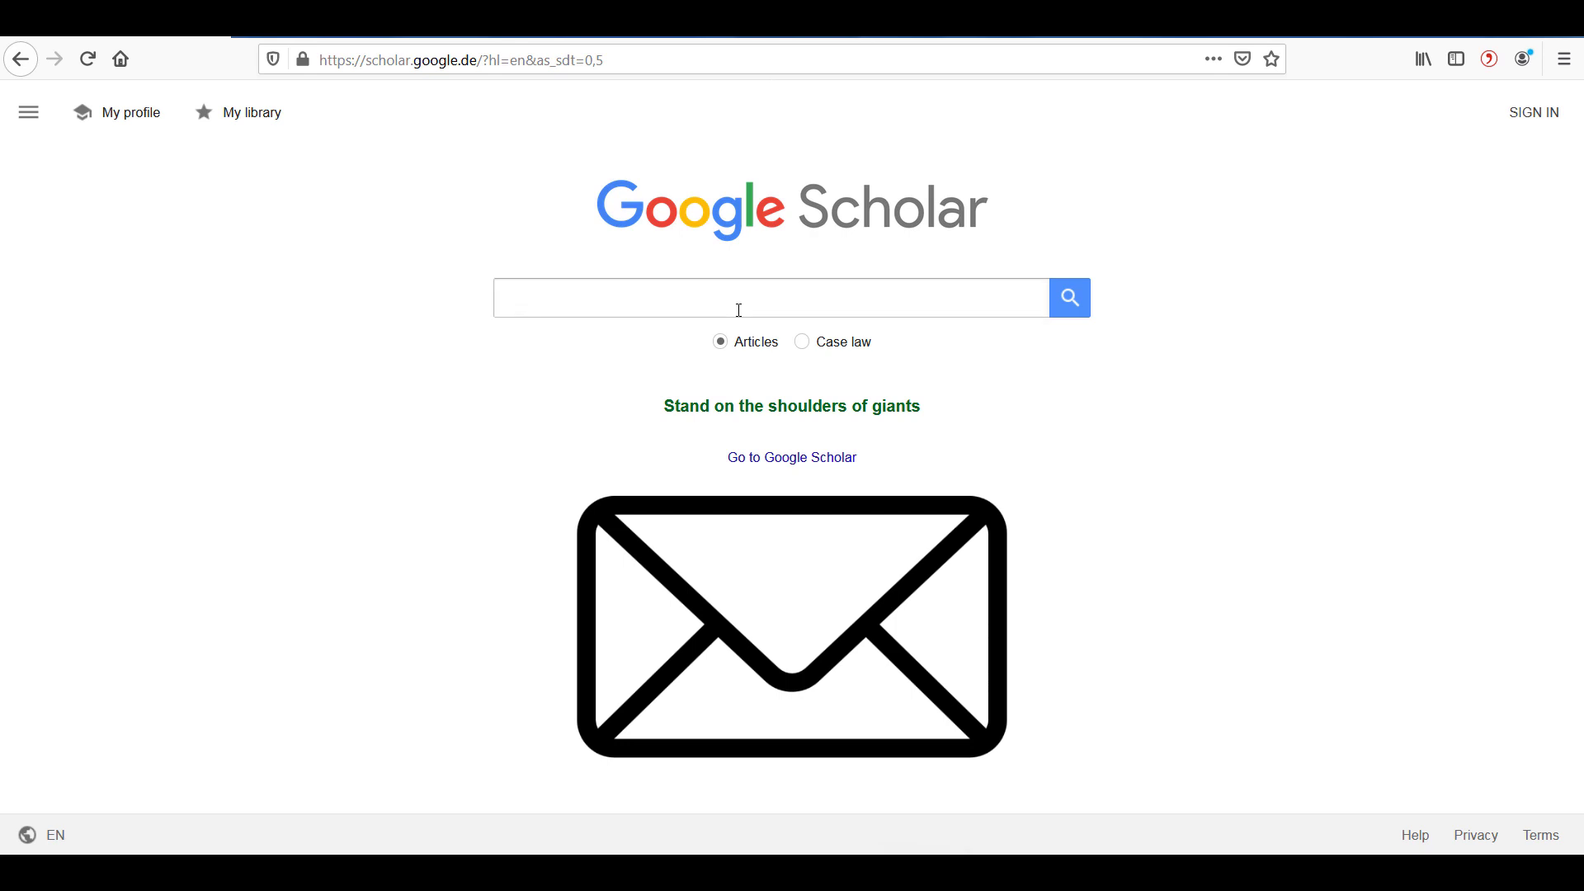
{"action": "left_click", "coordinate": [771, 297]}
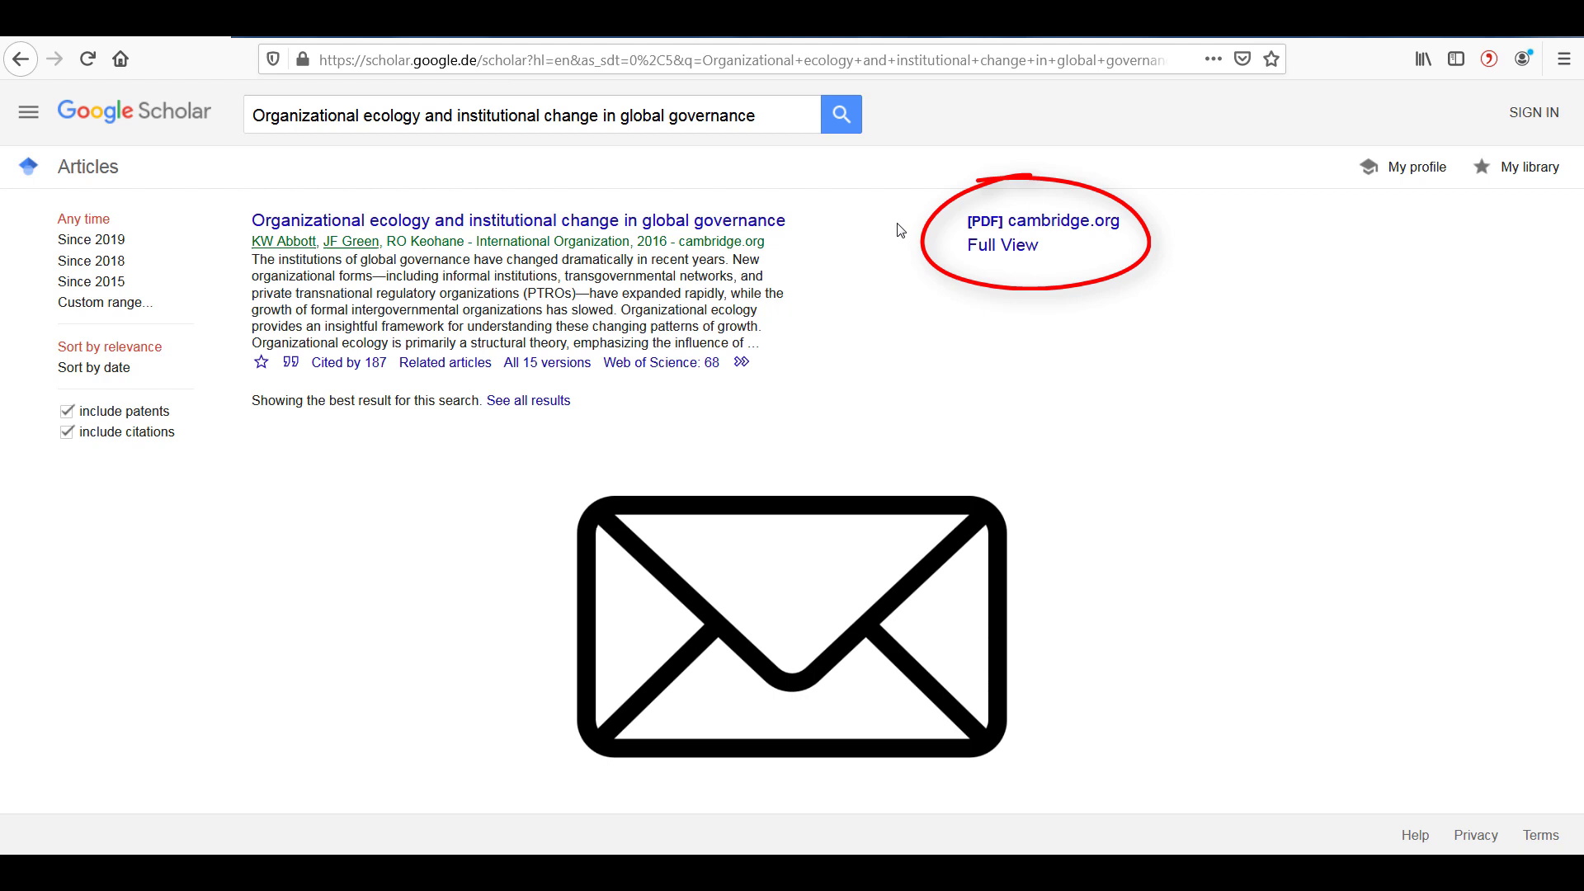
{"action": "mouse_move", "coordinate": [1023, 220]}
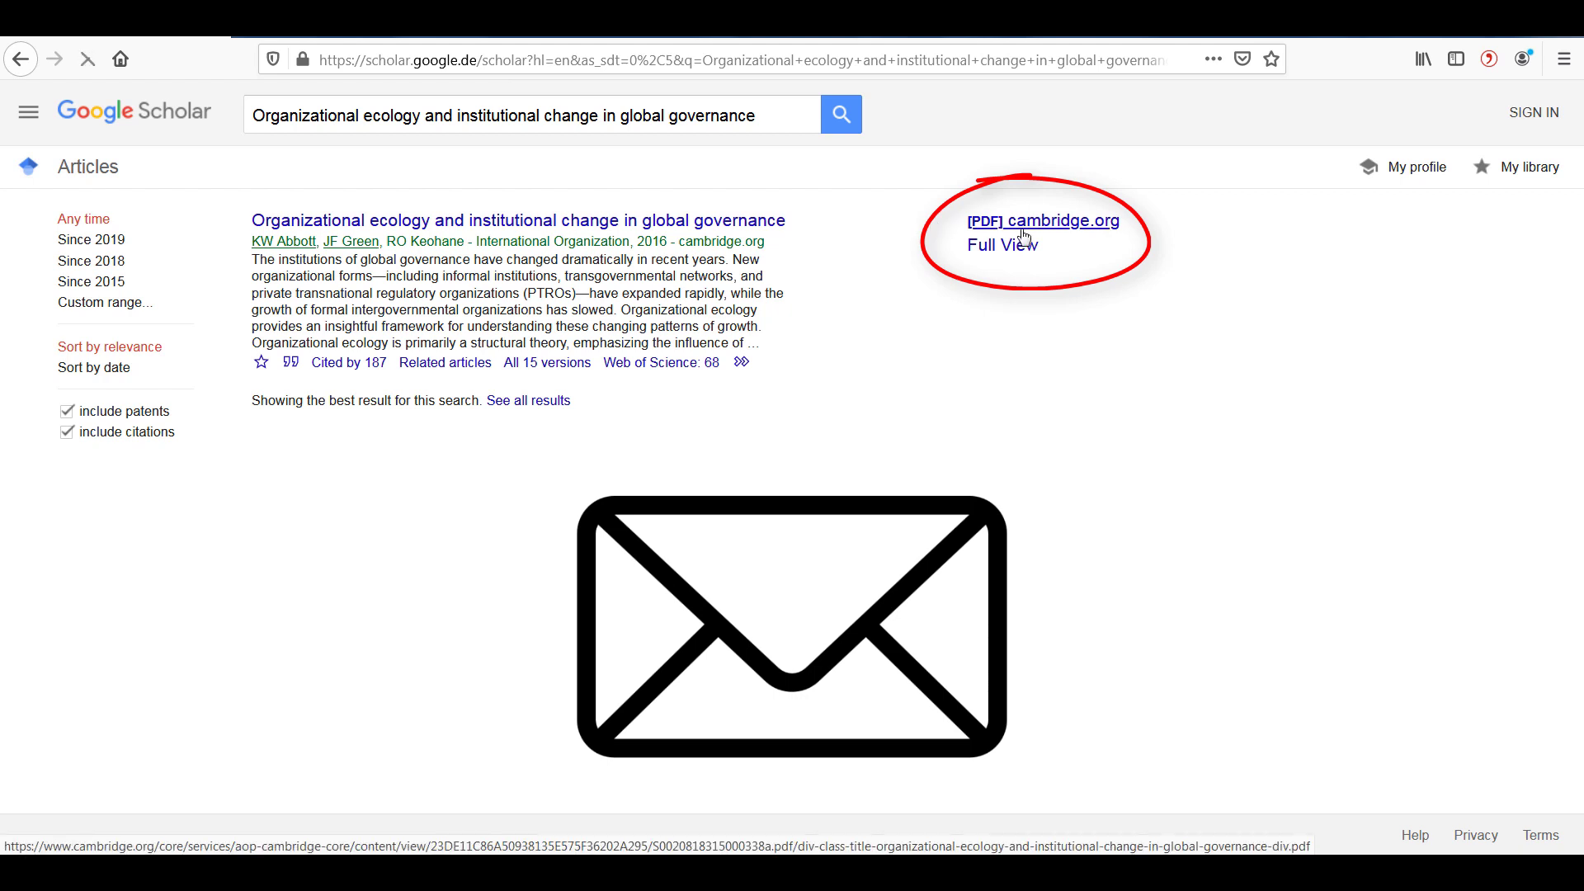
{"action": "left_click", "coordinate": [19, 59]}
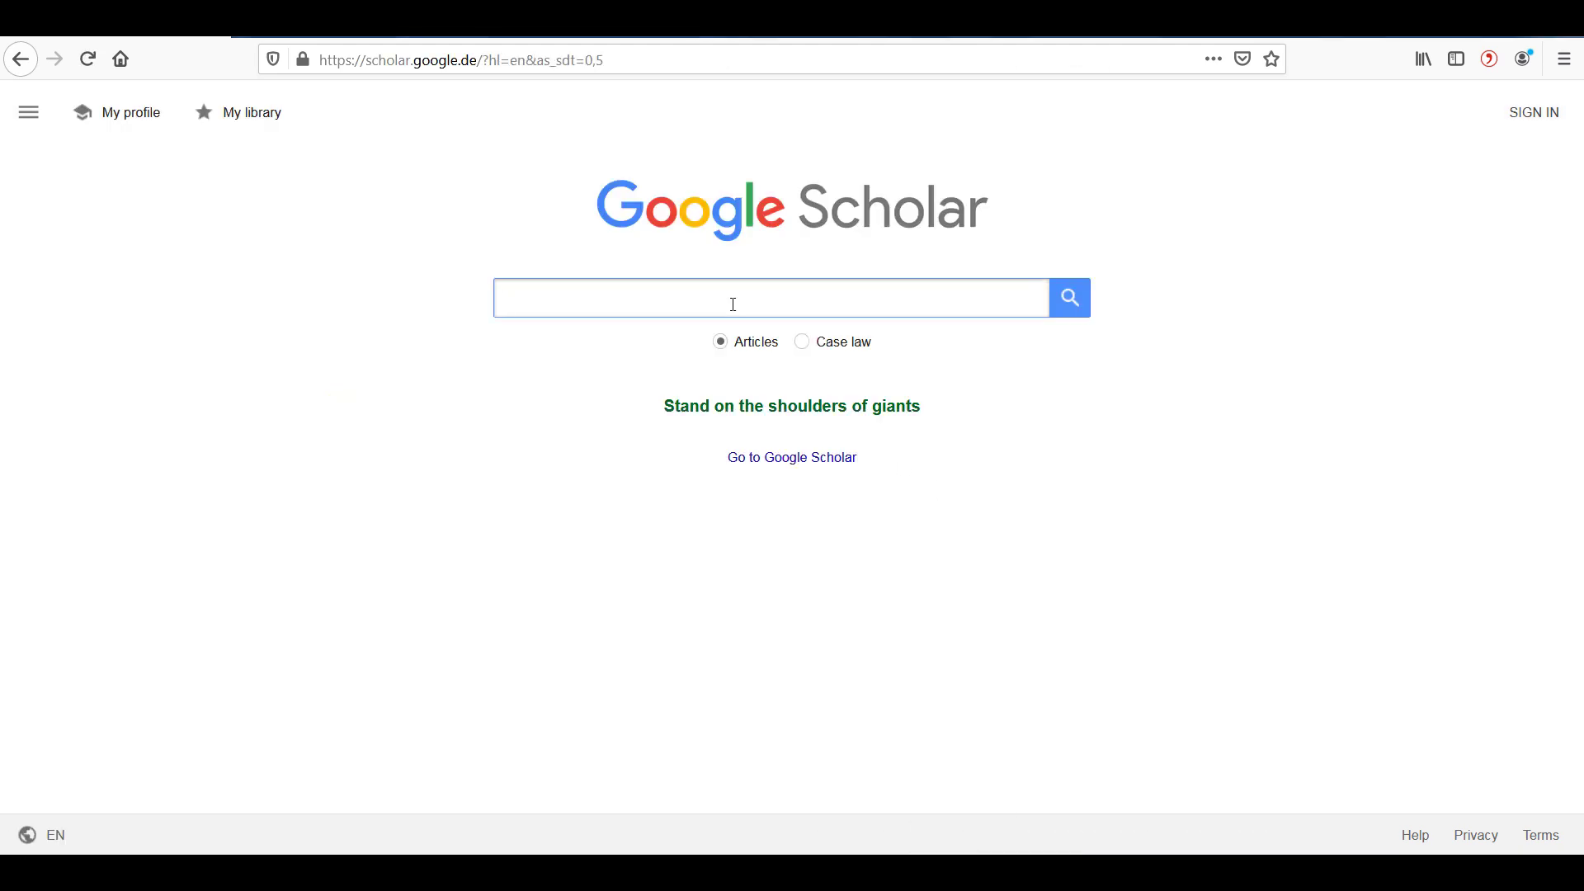
{"action": "type", "text": "Organizational ecology and institutional change in global governance"}
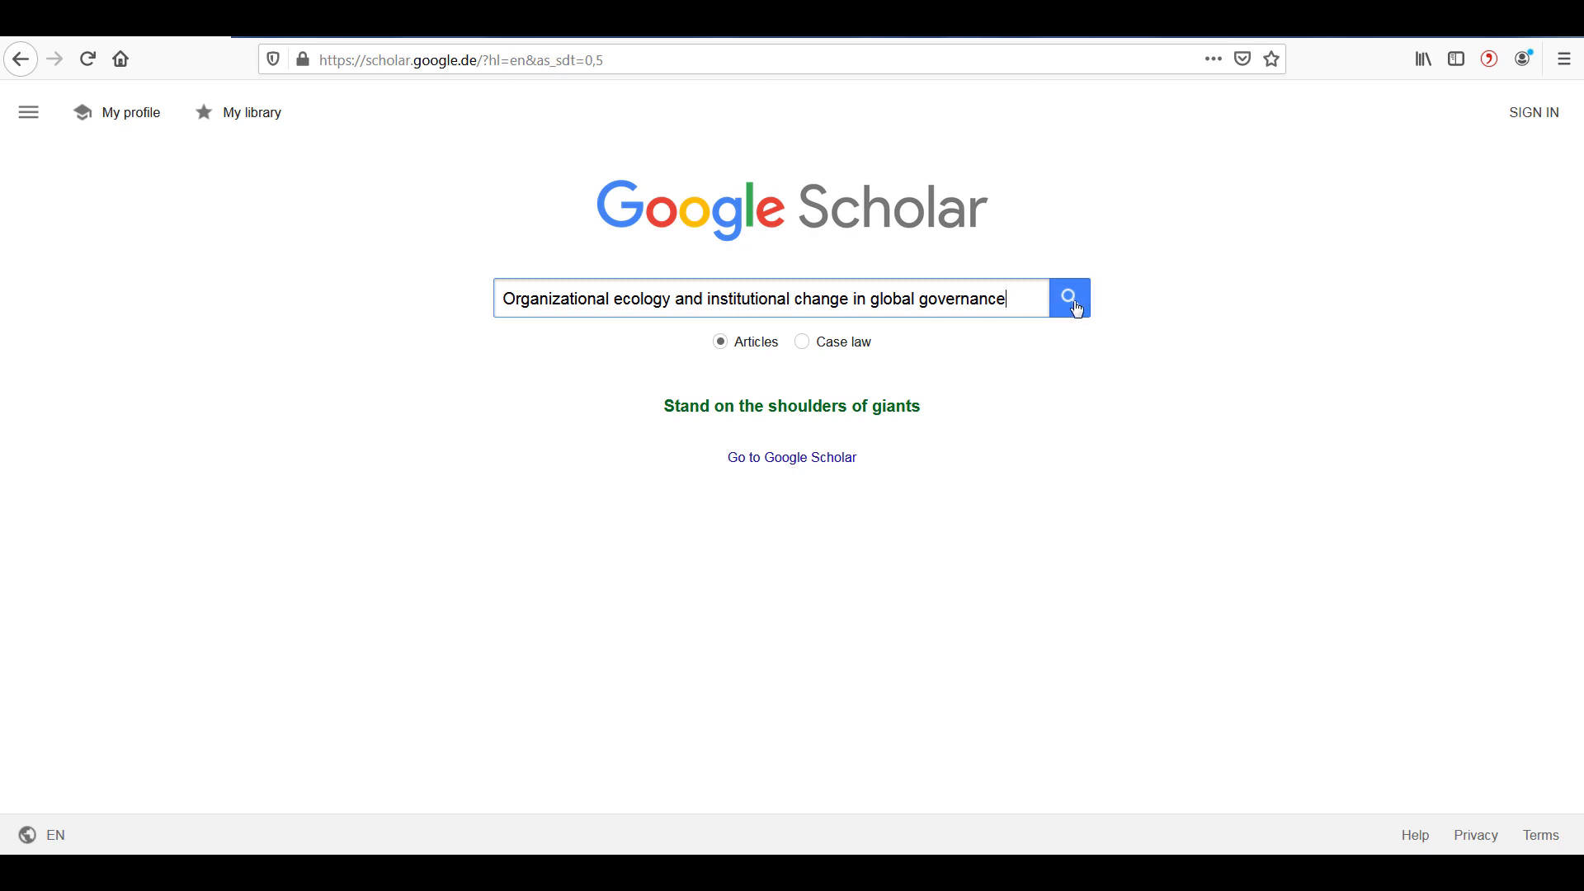
{"action": "left_click", "coordinate": [1070, 299]}
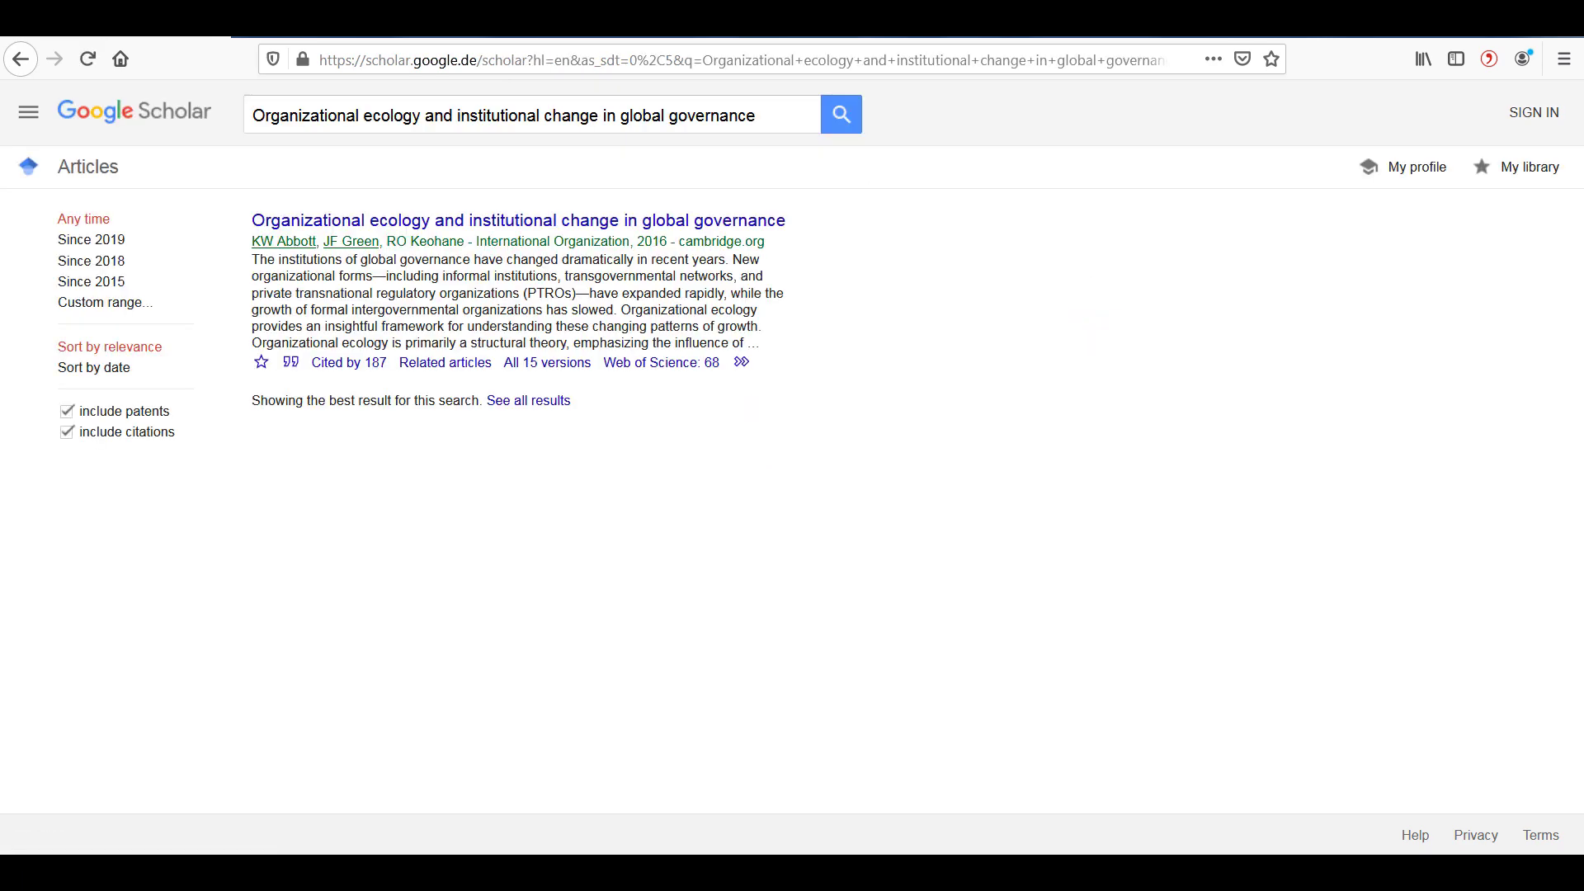
{"action": "mouse_move", "coordinate": [899, 231]}
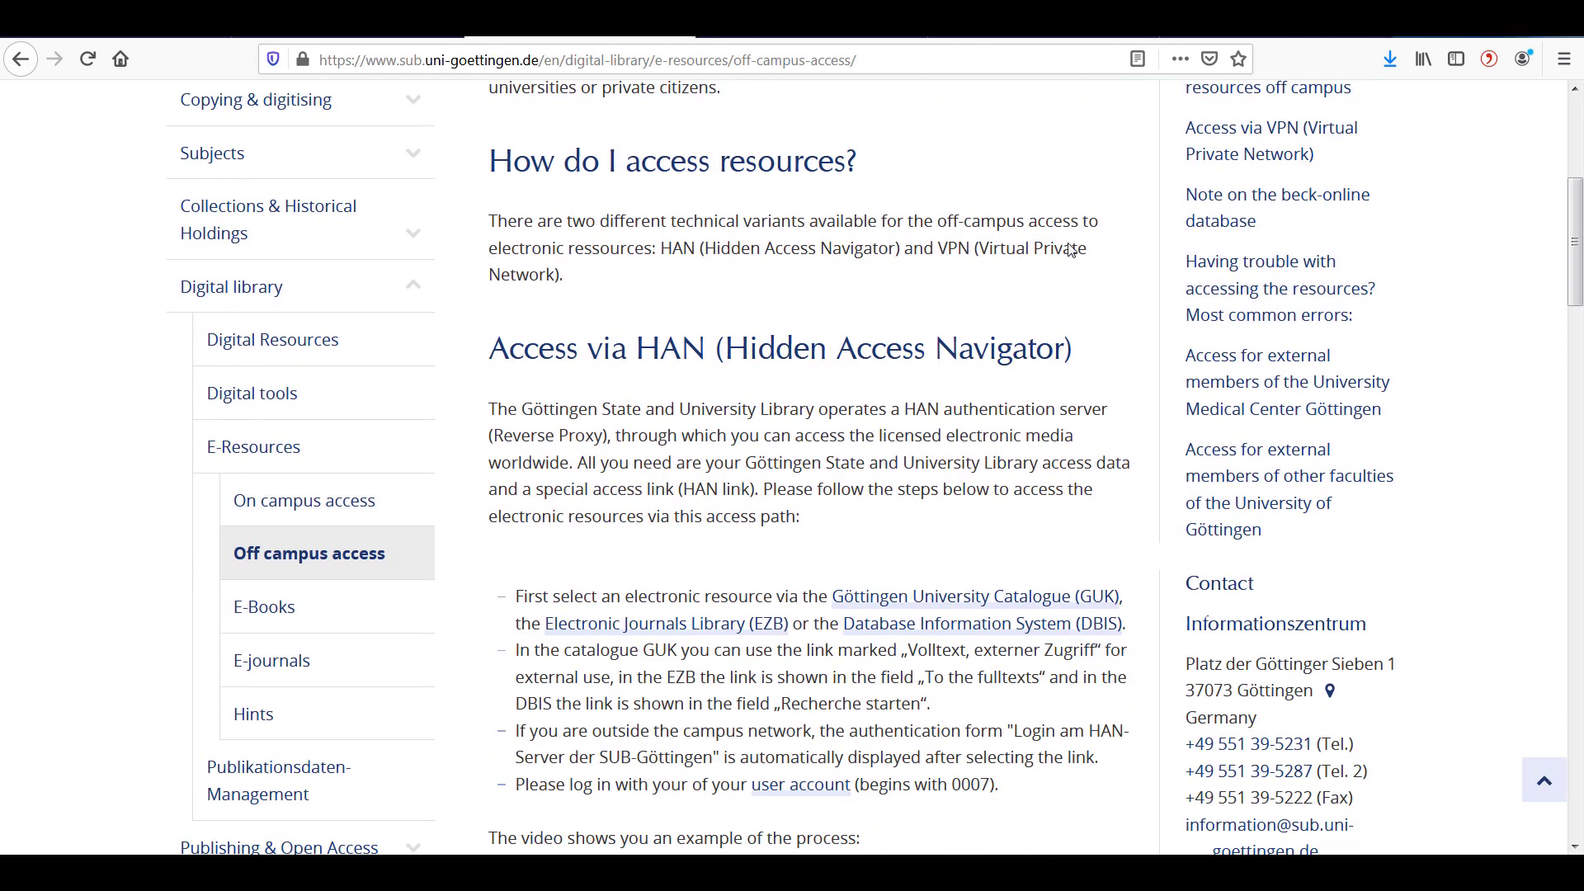
Step: Scroll through the off-campus access instructions before moving to the SUB Göttingen news page
{"action": "scroll", "scroll_direction": "down", "scroll_amount": 3}
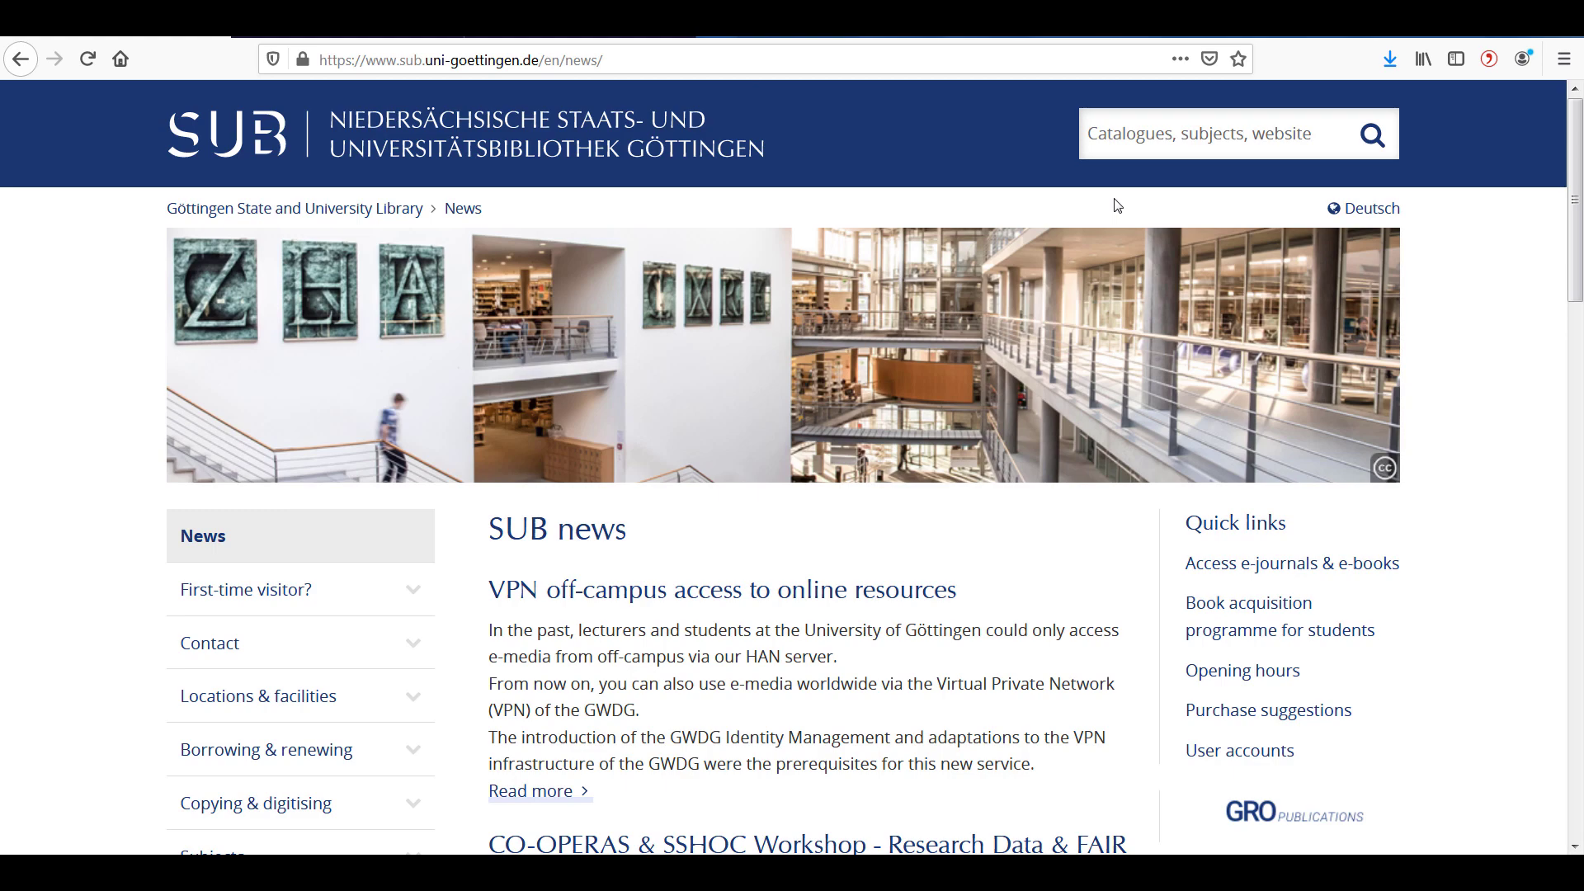
Step: Find Google Scholar in DBIS Schnelle Suche and open its detail entry with the external access links
{"action": "left_click", "coordinate": [1202, 132]}
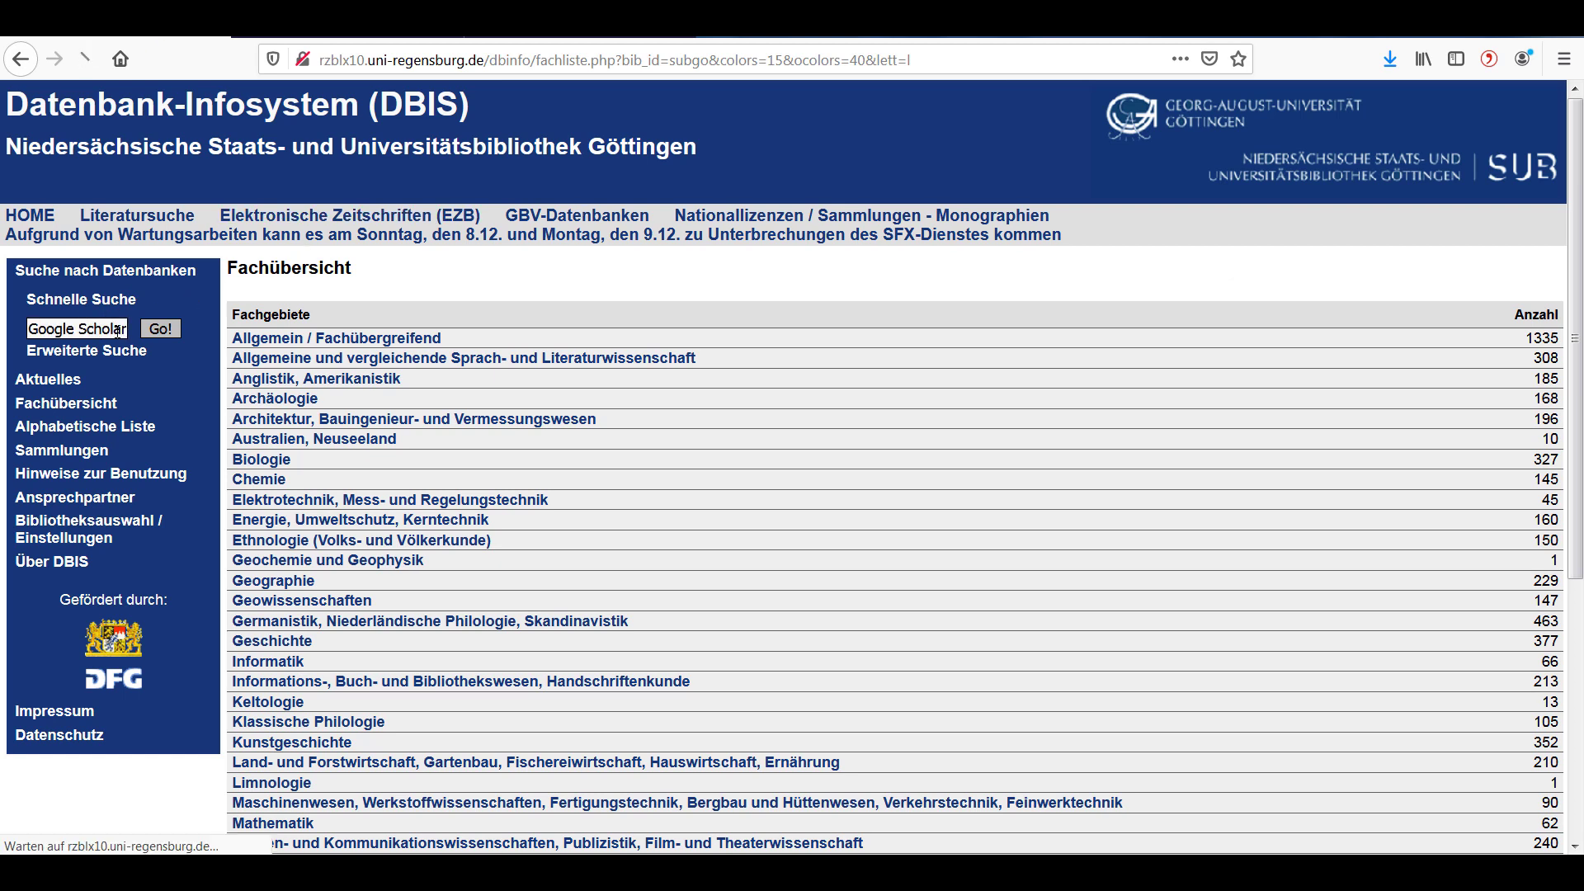
{"action": "left_click", "coordinate": [158, 329]}
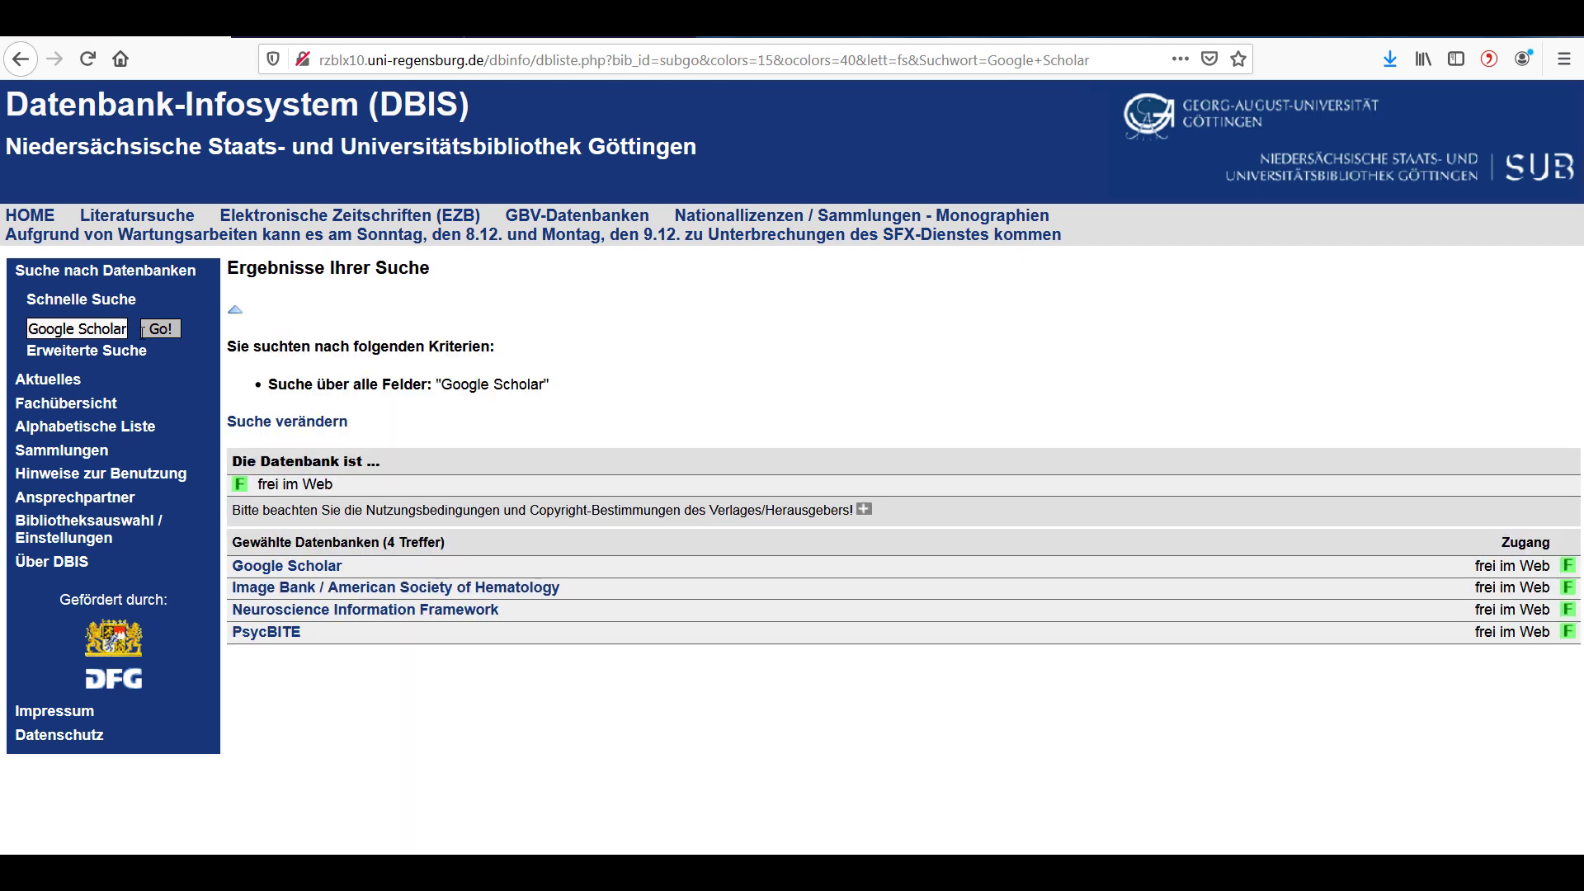
{"action": "left_click", "coordinate": [285, 566]}
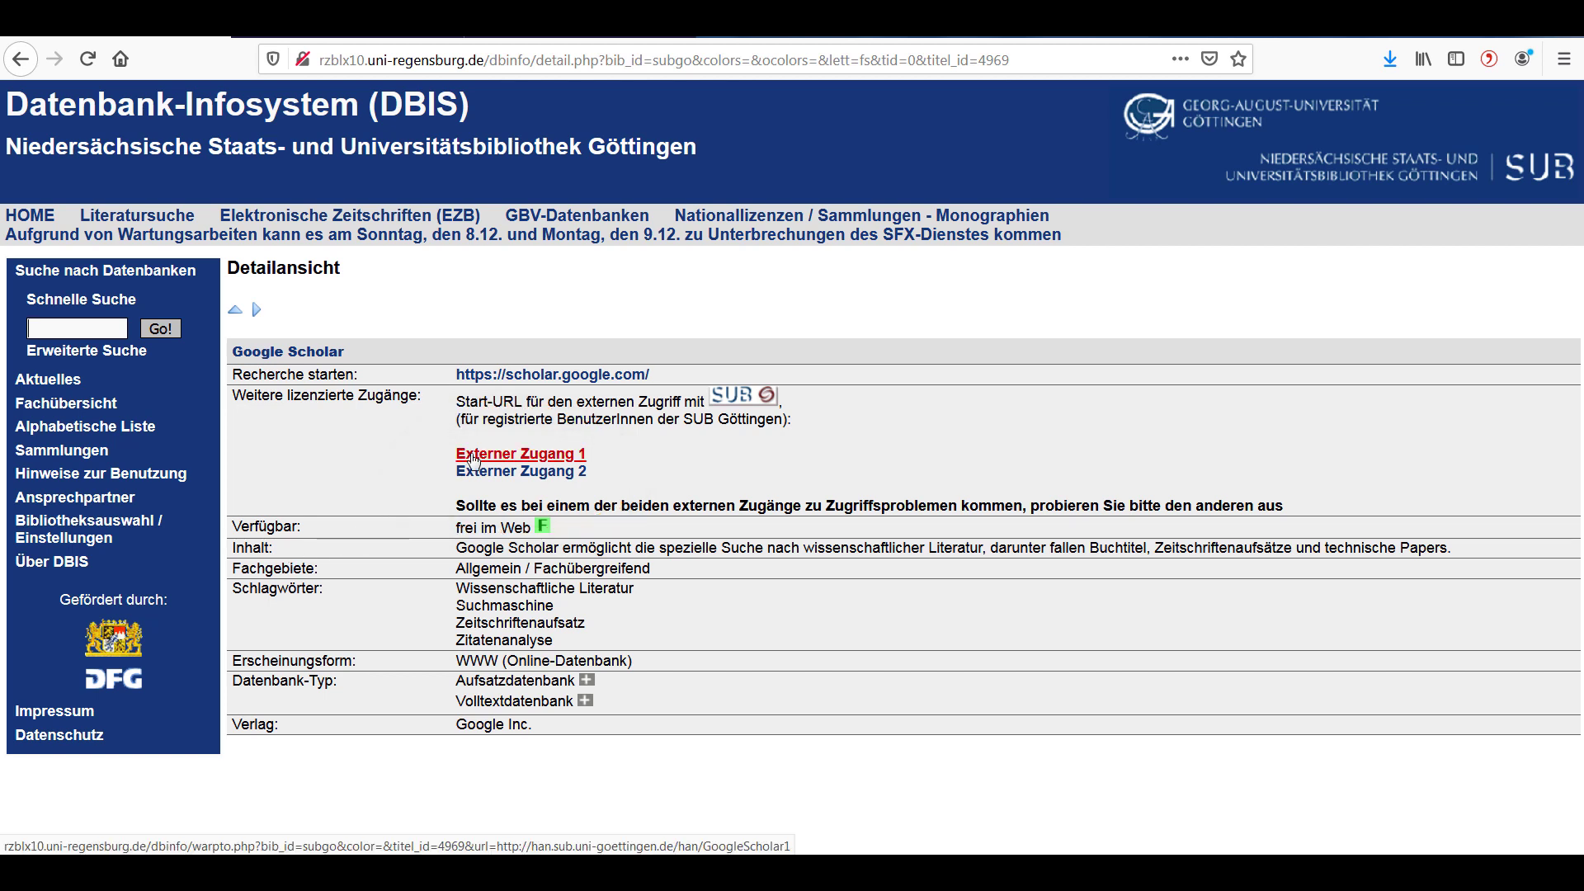
Step: Via Externer Zugang 1, reach the Scholar result and open its [PDF] cambridge.org full text on Cambridge Core
{"action": "left_click", "coordinate": [518, 453]}
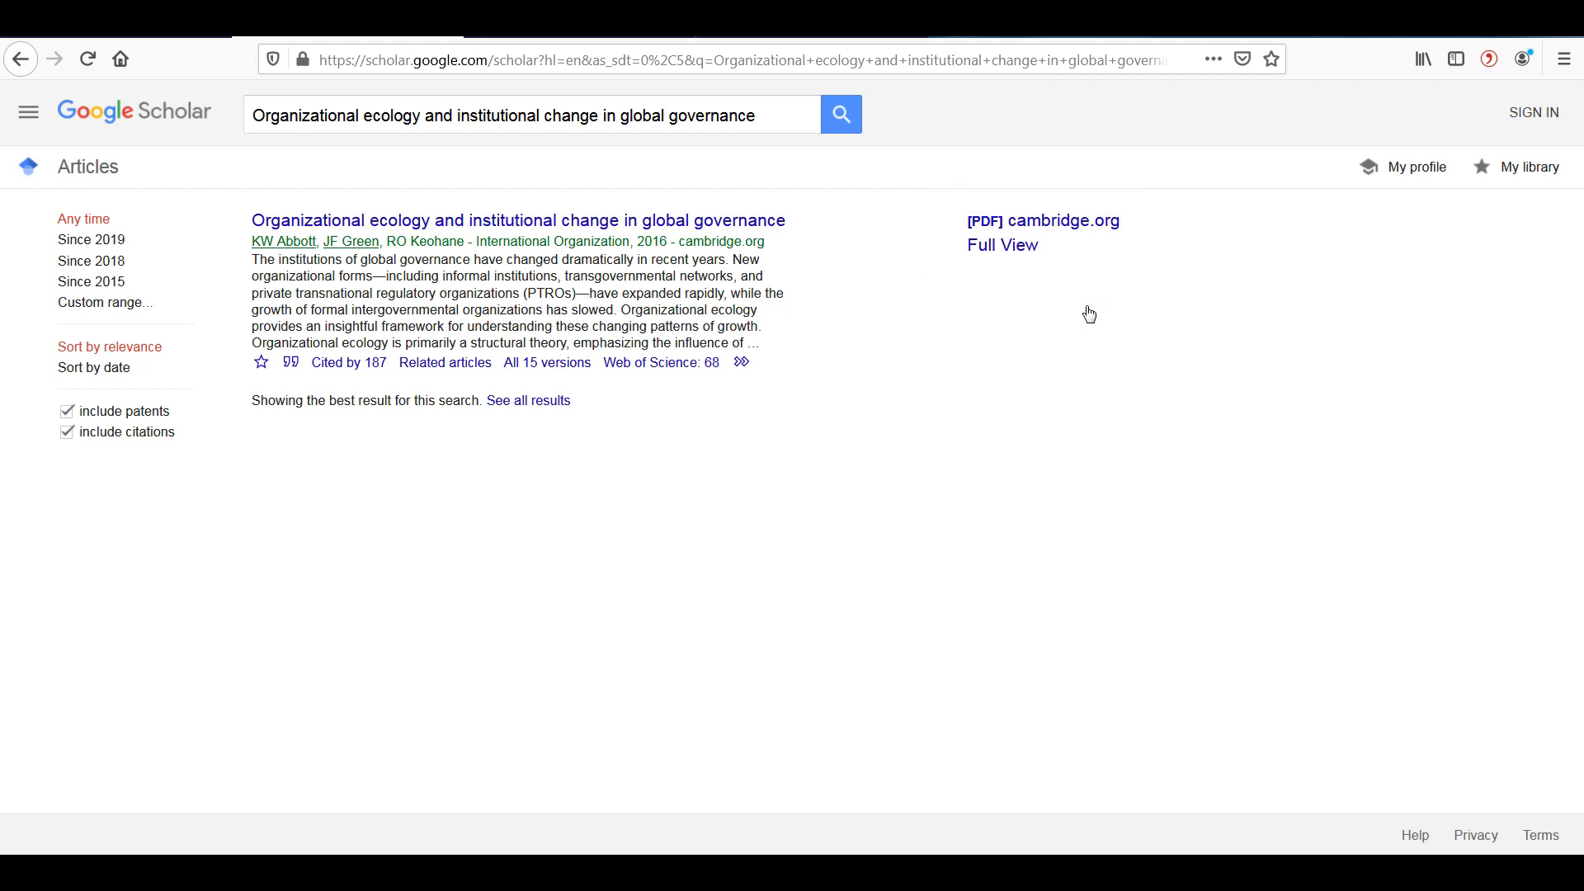
{"action": "left_click", "coordinate": [518, 219]}
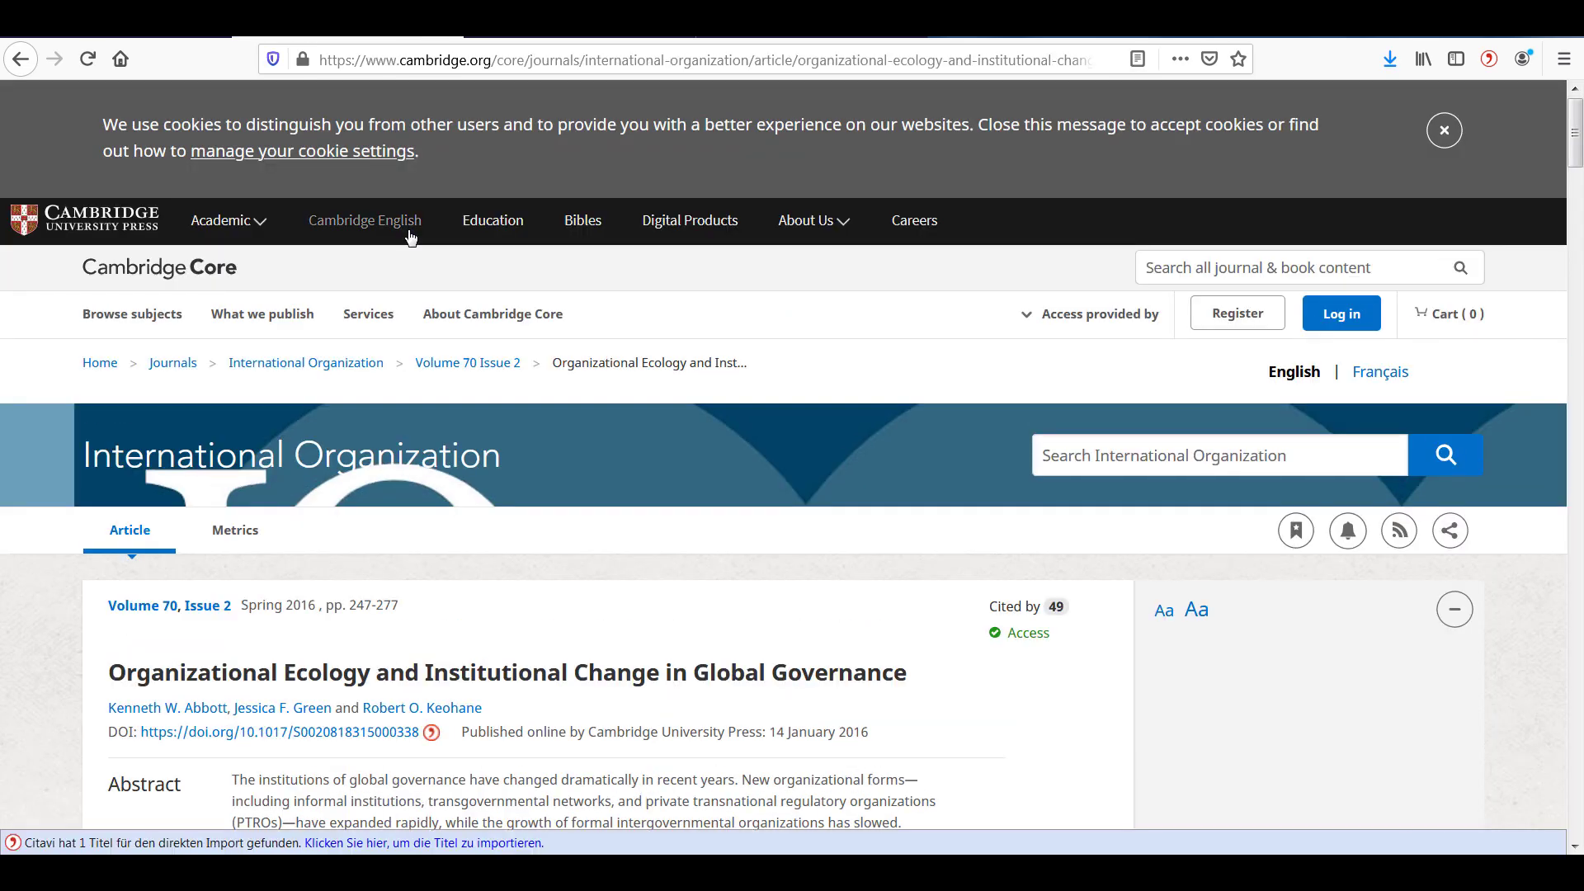